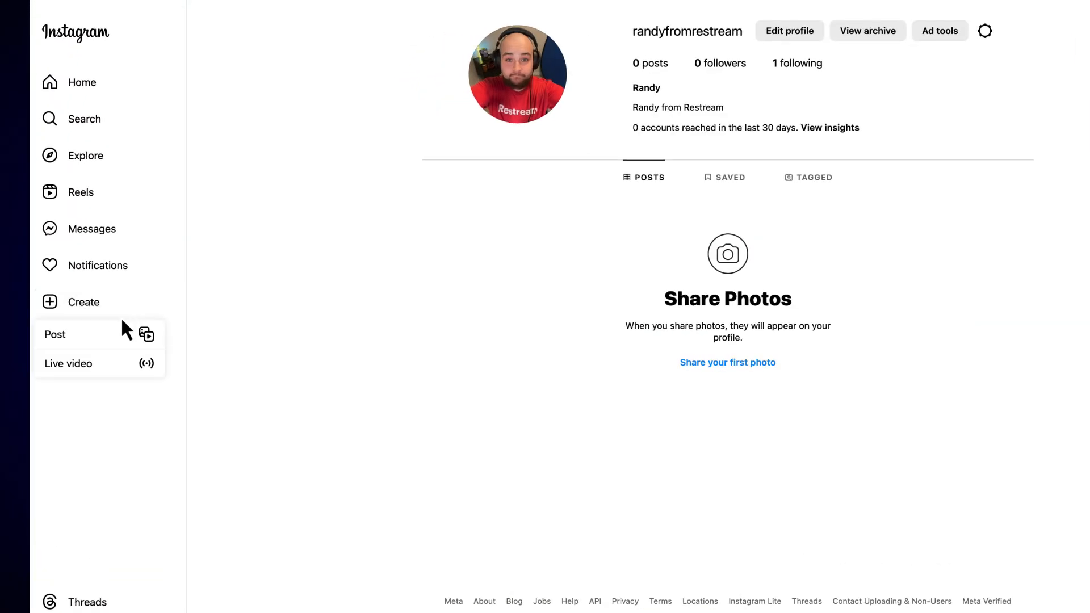
Step: Create a public Instagram live video titled 'Live with Restream' and copy its stream key
{"action": "left_click", "coordinate": [68, 362]}
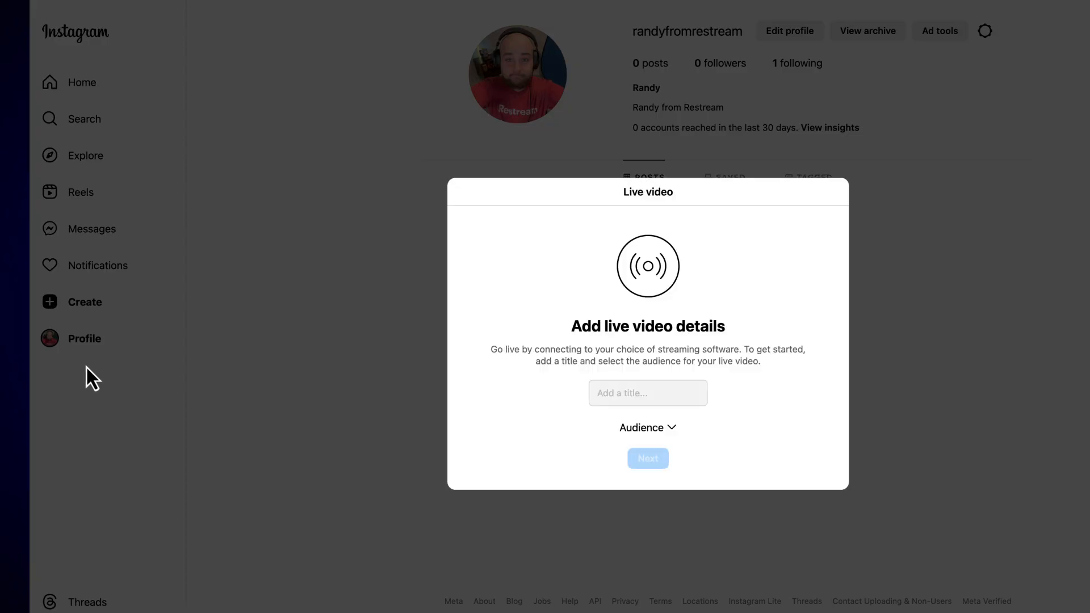
{"action": "type", "text": "Live with Restream"}
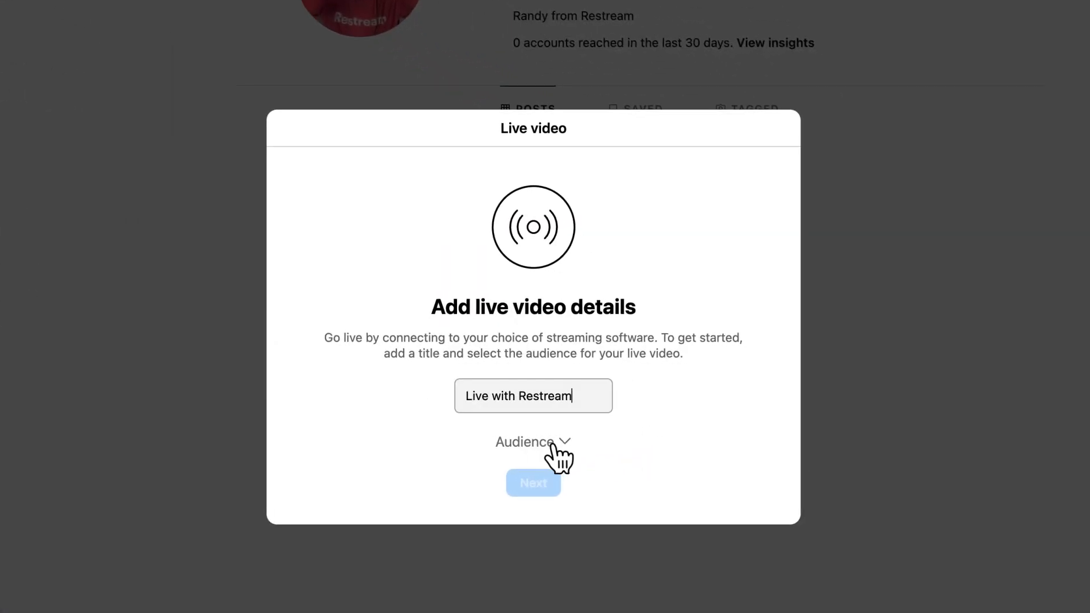
{"action": "left_click", "coordinate": [533, 442]}
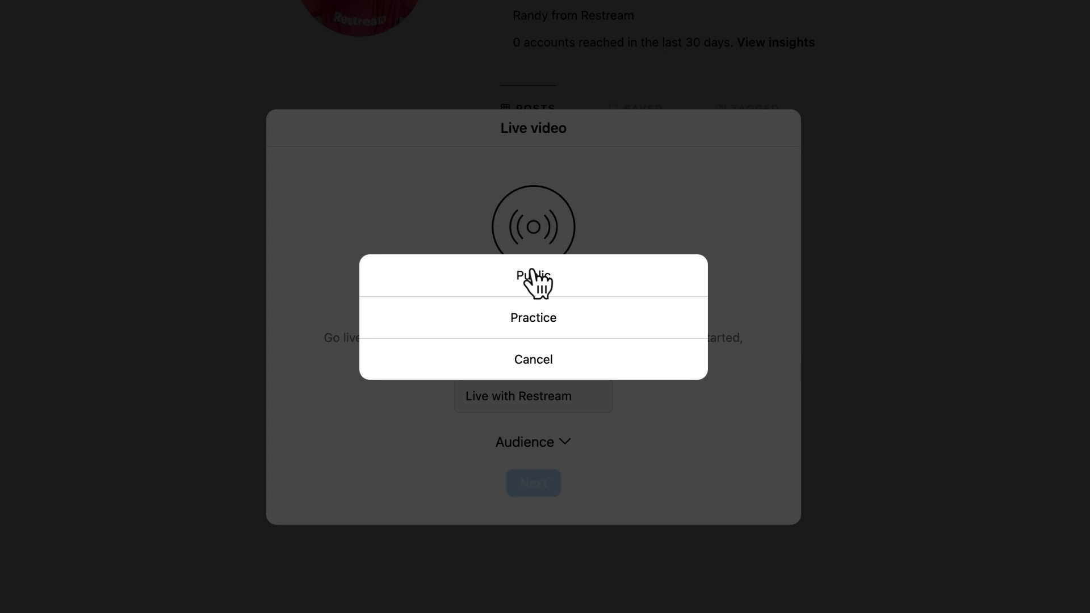
{"action": "left_click", "coordinate": [533, 276]}
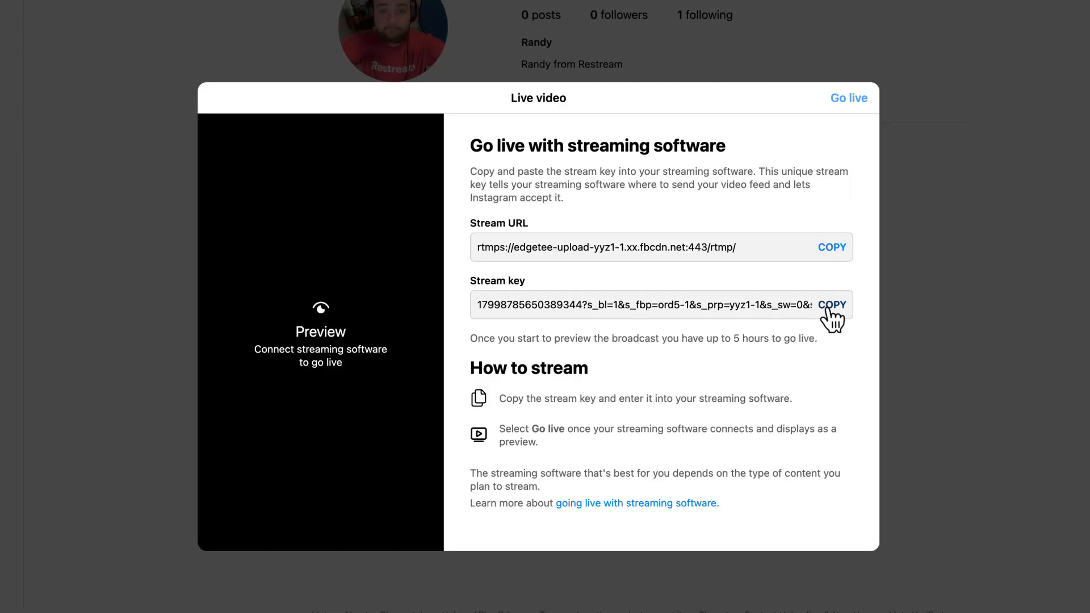
{"action": "left_click", "coordinate": [831, 304]}
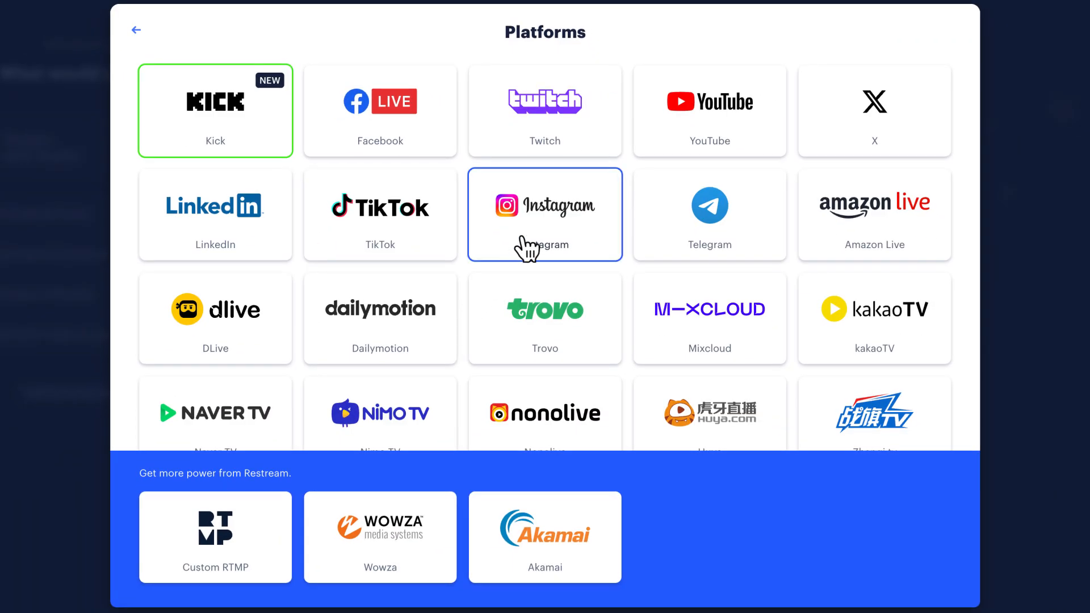
Step: Add an Instagram channel to Restream using the pasted stream key
{"action": "left_click", "coordinate": [544, 214]}
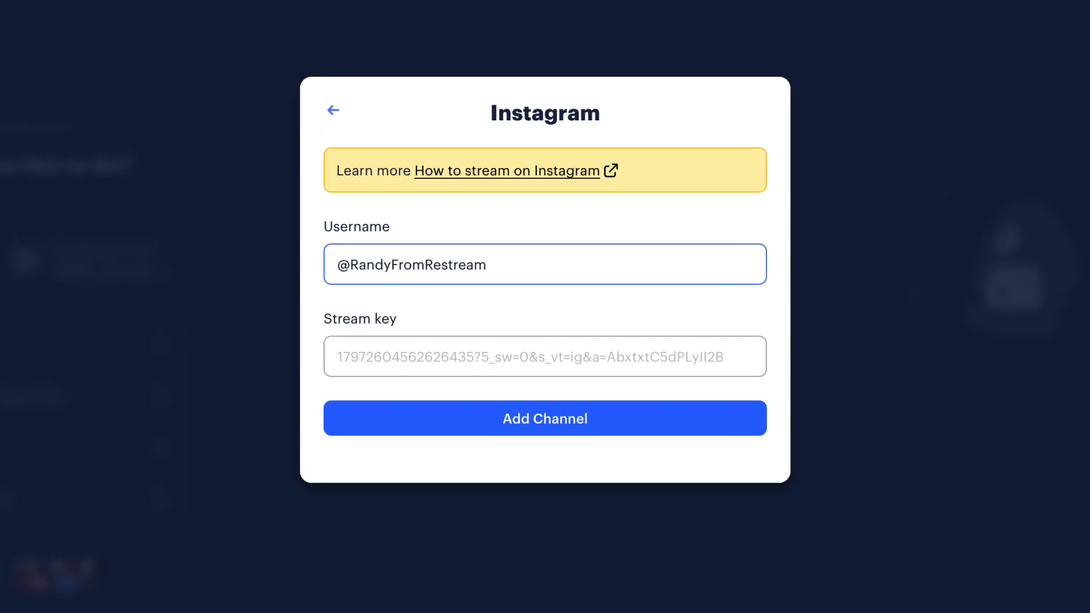
{"action": "right_click", "coordinate": [542, 356]}
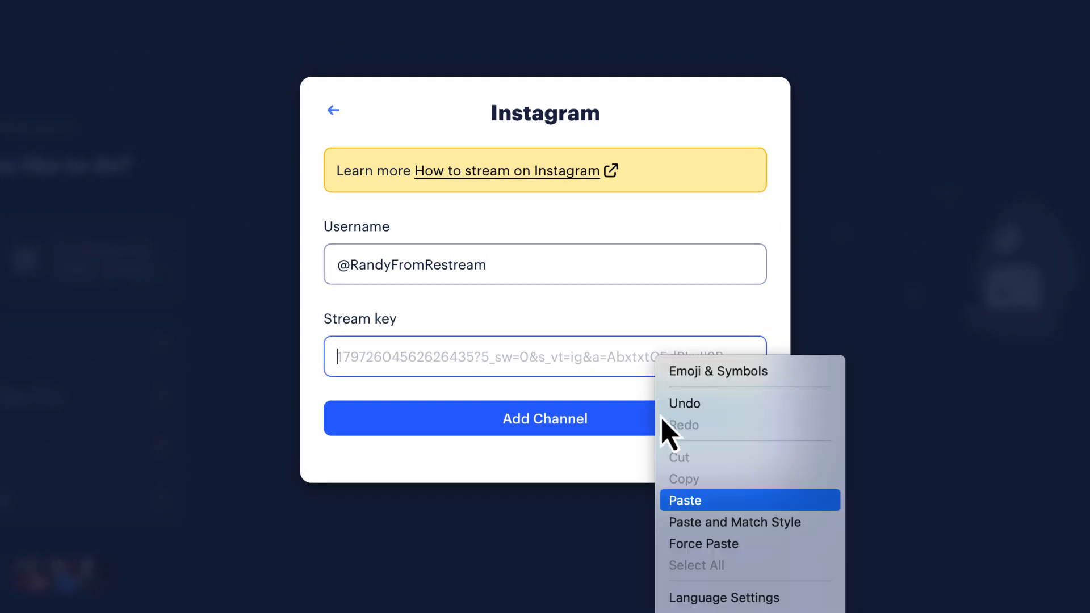
{"action": "left_click", "coordinate": [684, 500]}
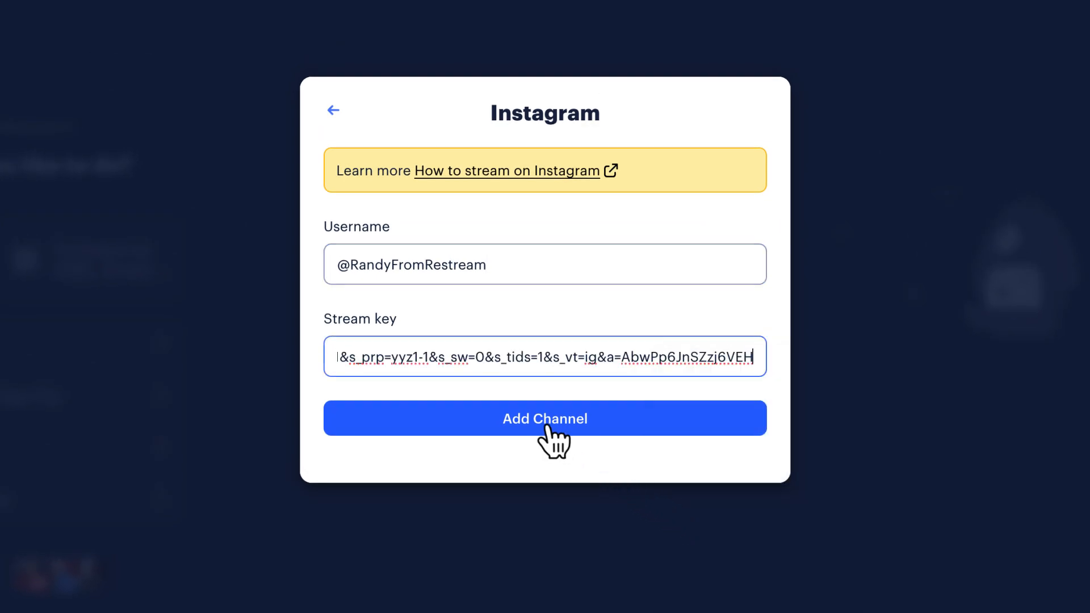
{"action": "left_click", "coordinate": [544, 417]}
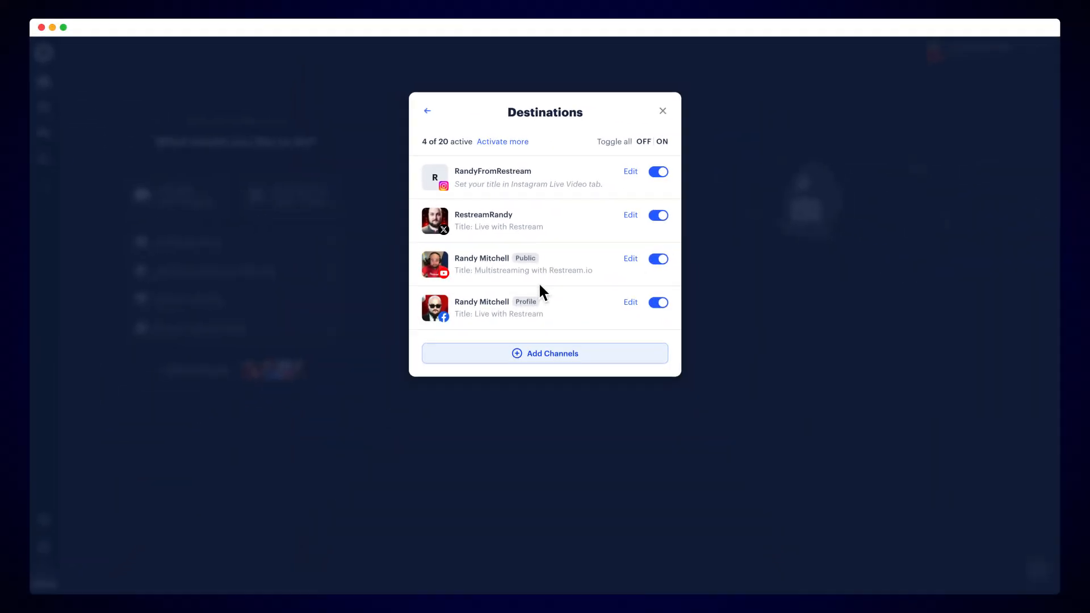
{"action": "mouse_move", "coordinate": [43, 31]}
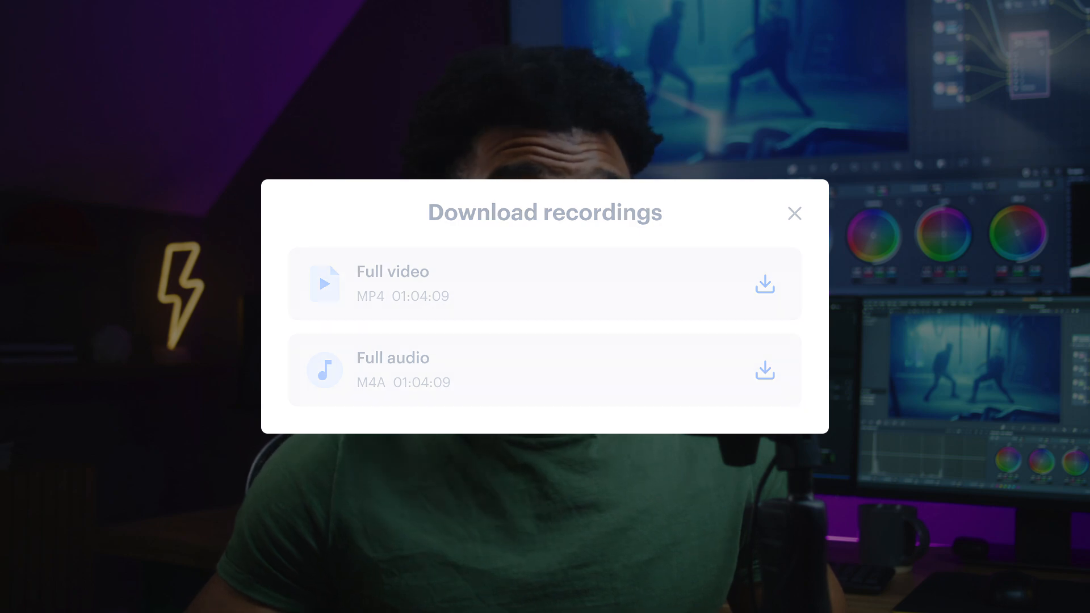
Step: Set the OBS stream service to Restream.io and authorize the account connection
{"action": "left_click", "coordinate": [793, 213]}
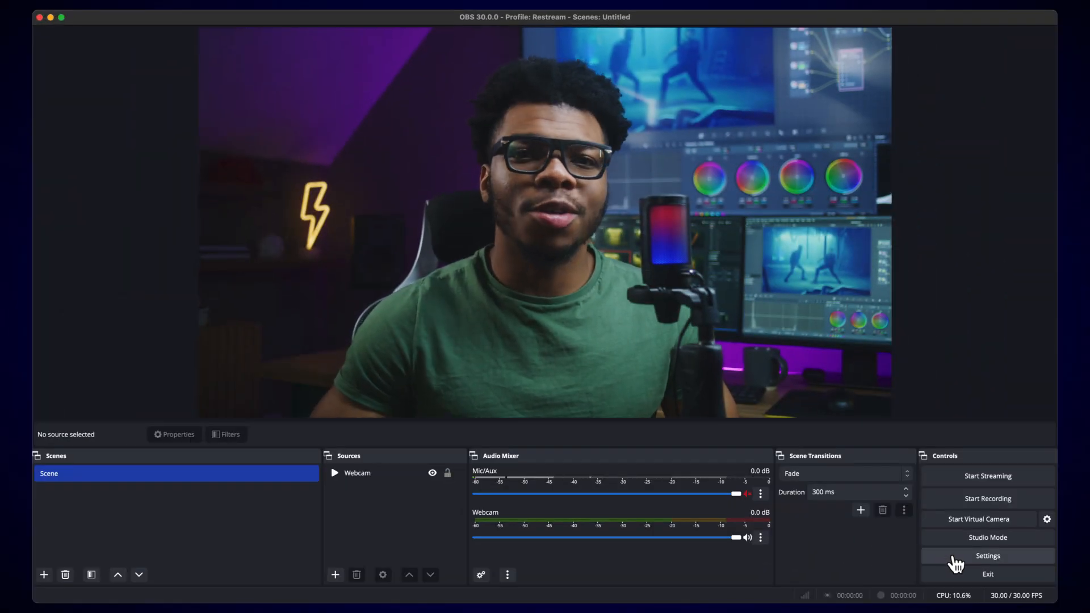
{"action": "left_click", "coordinate": [986, 555]}
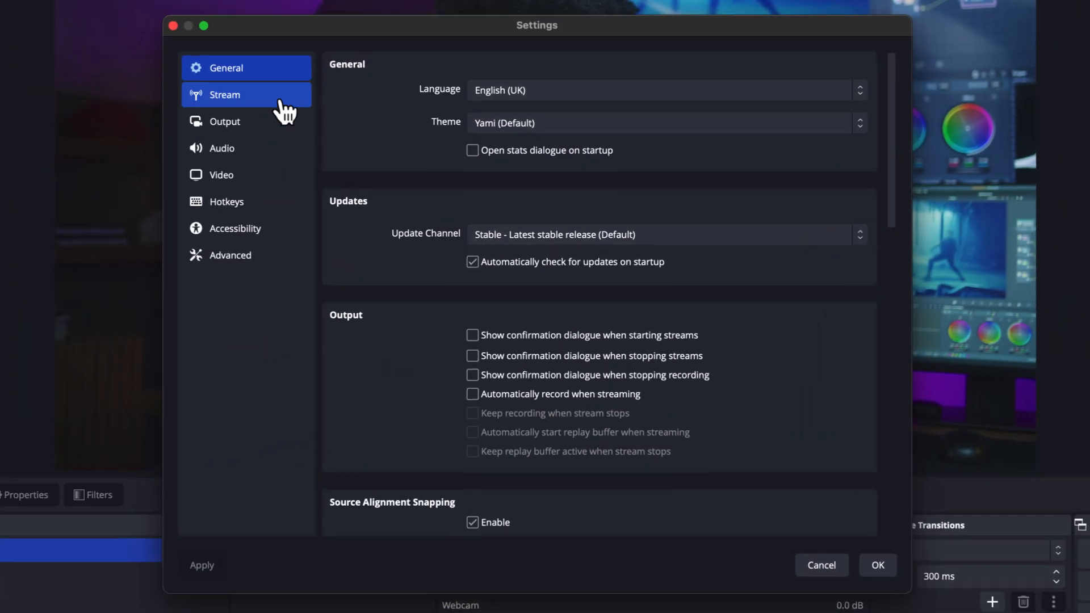
{"action": "left_click", "coordinate": [224, 94]}
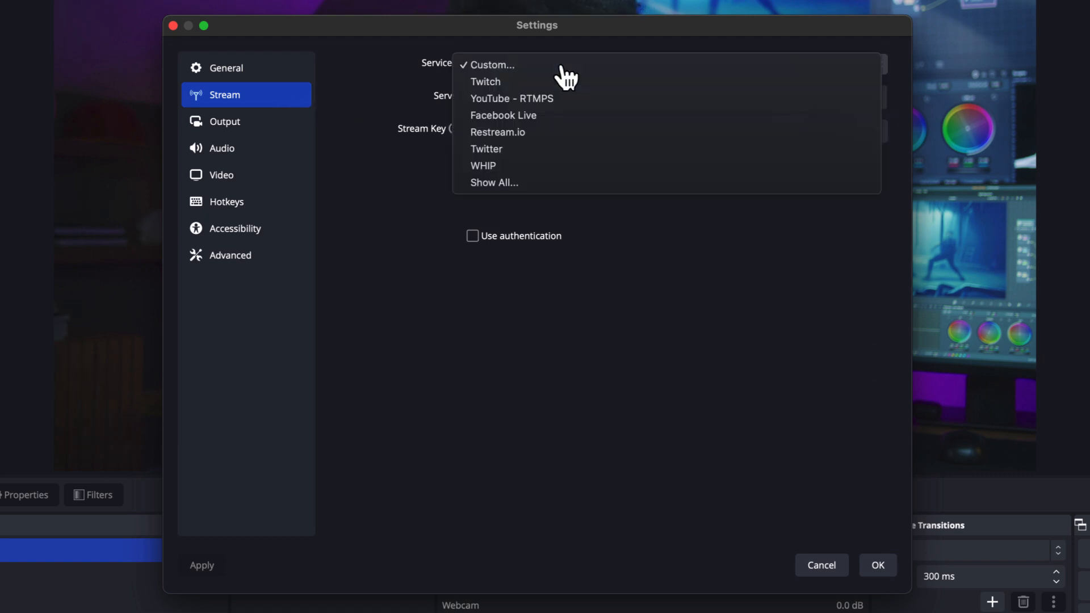
{"action": "left_click", "coordinate": [498, 132]}
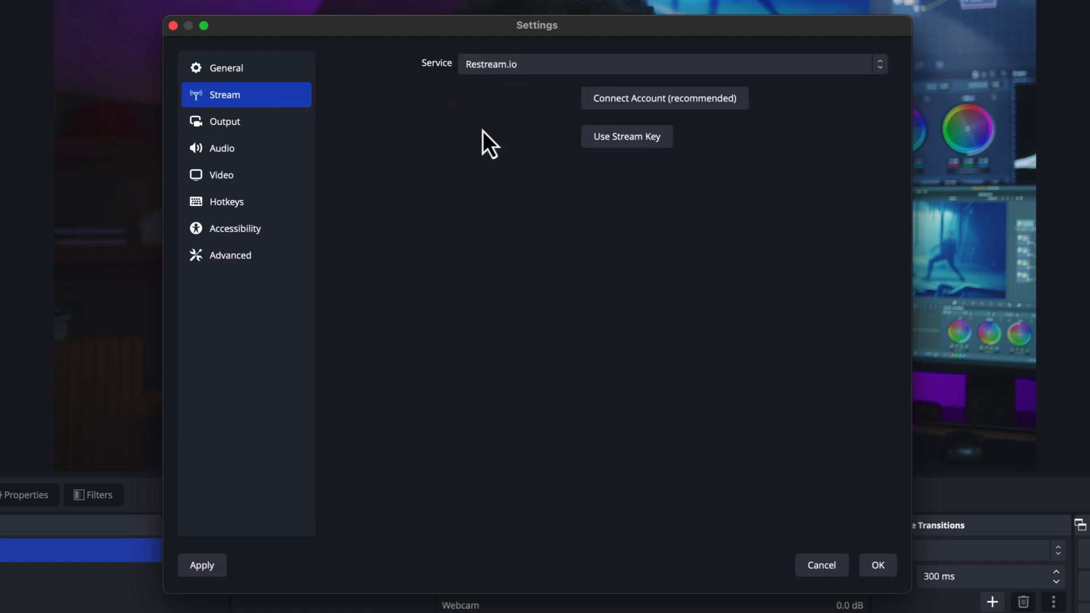
{"action": "left_click", "coordinate": [663, 98]}
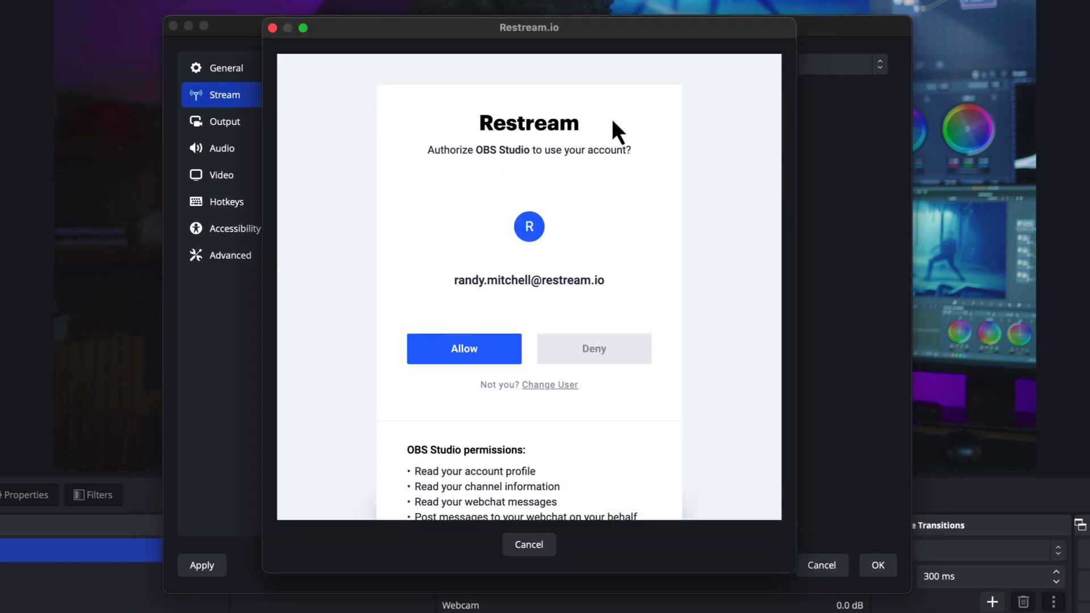
{"action": "left_click", "coordinate": [463, 348]}
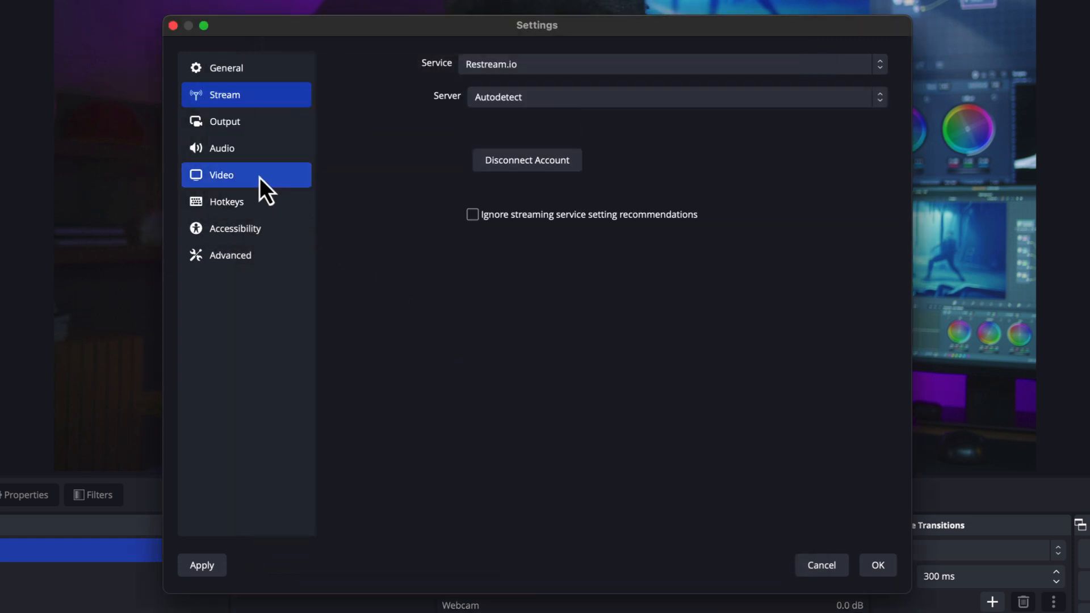
Step: Set base and output resolution to vertical 1080x1920 at 30 FPS and save
{"action": "left_click", "coordinate": [220, 174]}
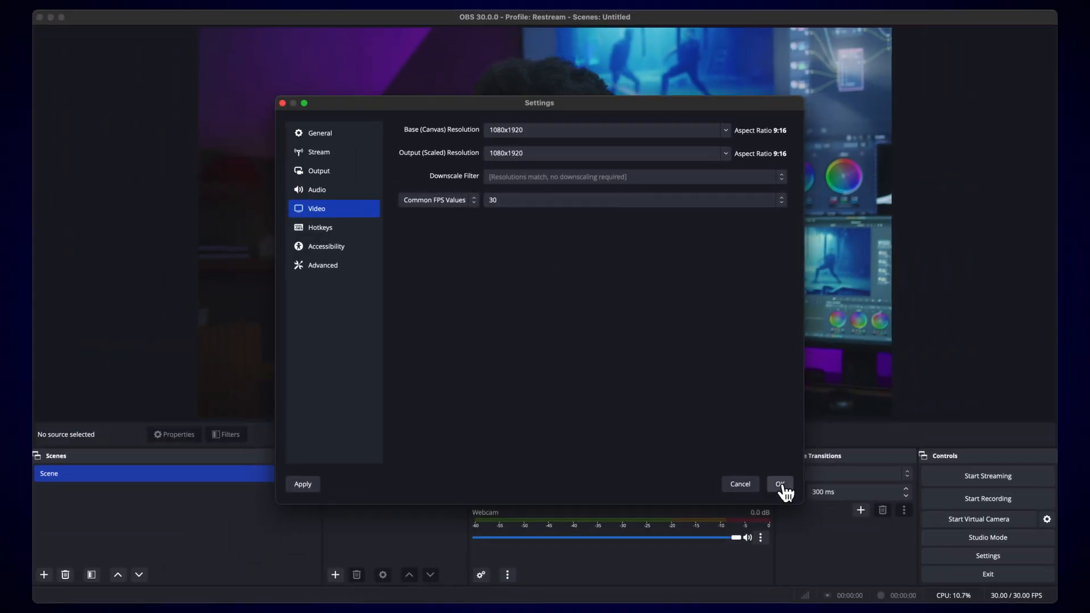
{"action": "left_click", "coordinate": [780, 484]}
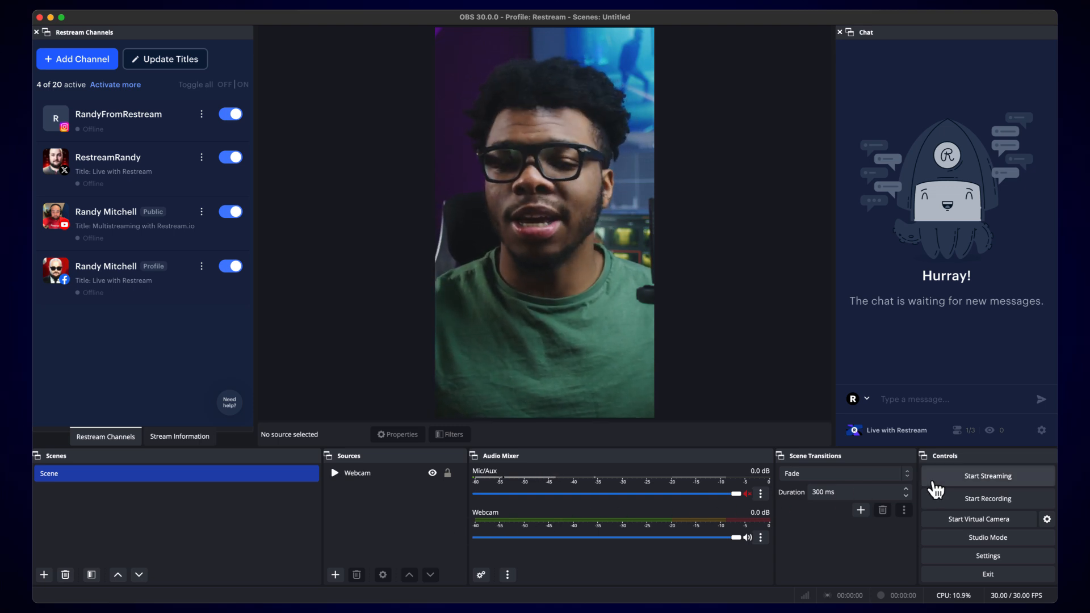
{"action": "left_click", "coordinate": [987, 475]}
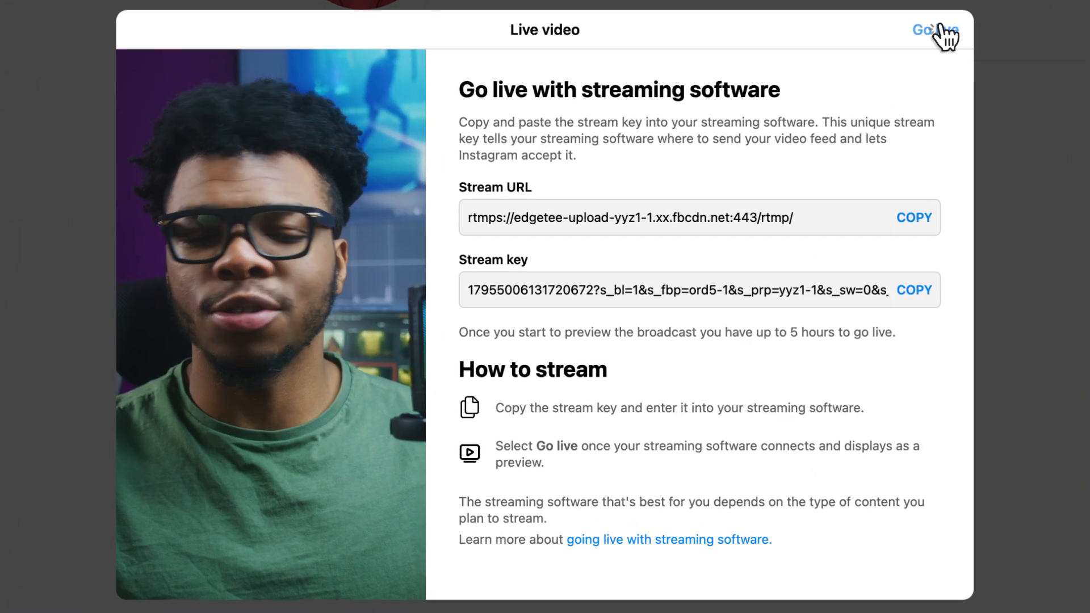
Step: Go live on Instagram and scroll through the incoming viewer comments
{"action": "left_click", "coordinate": [934, 30]}
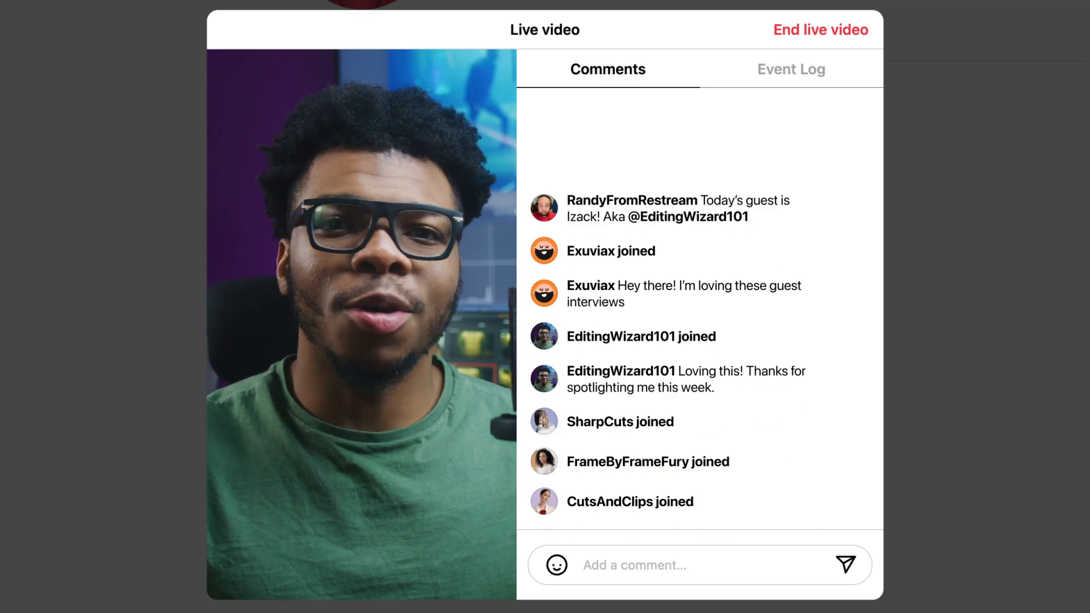
{"action": "scroll", "scroll_direction": "down", "scroll_amount": 3}
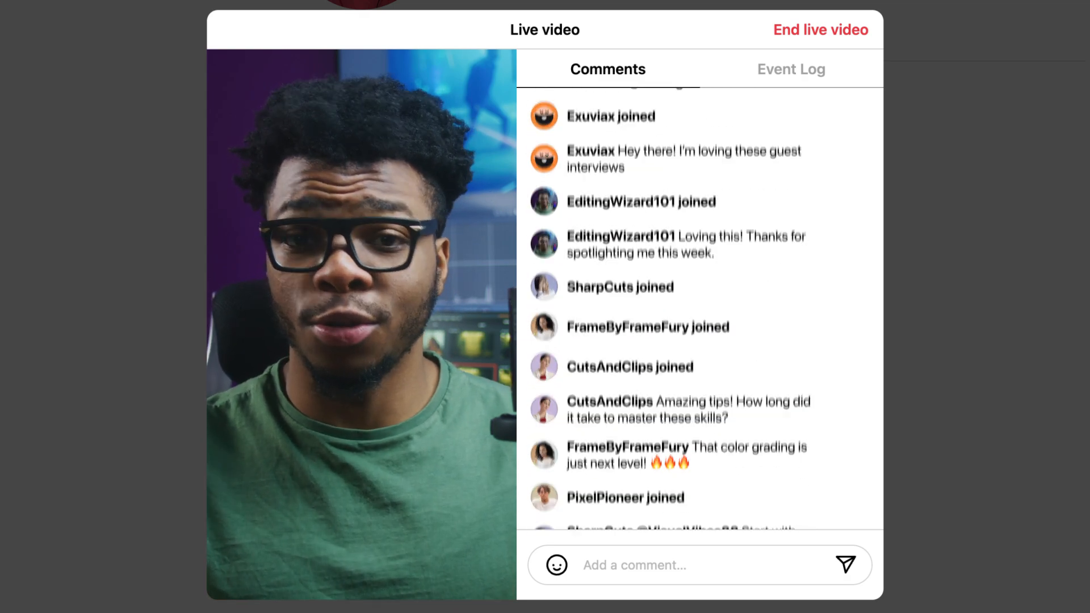
{"action": "scroll", "scroll_direction": "down", "scroll_amount": 3}
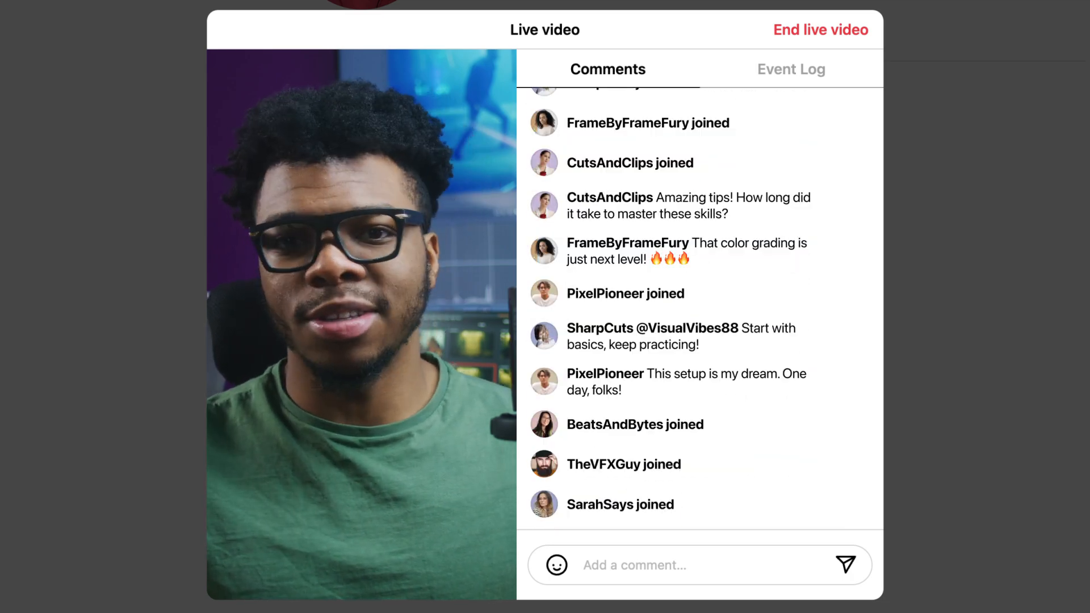